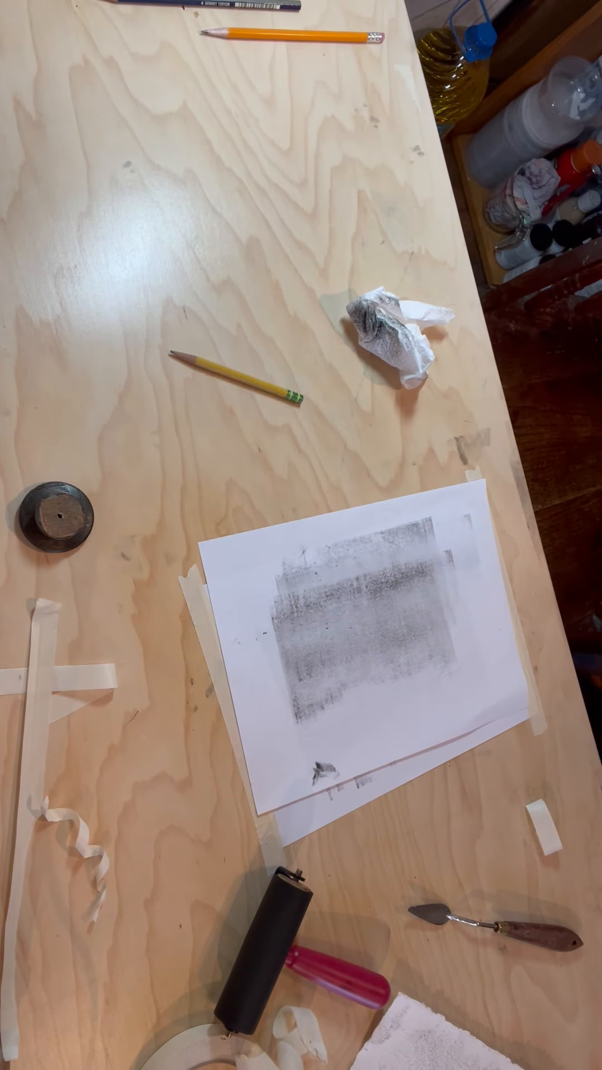
pyautogui.moveTo(237, 380); pyautogui.dragTo(190, 553)
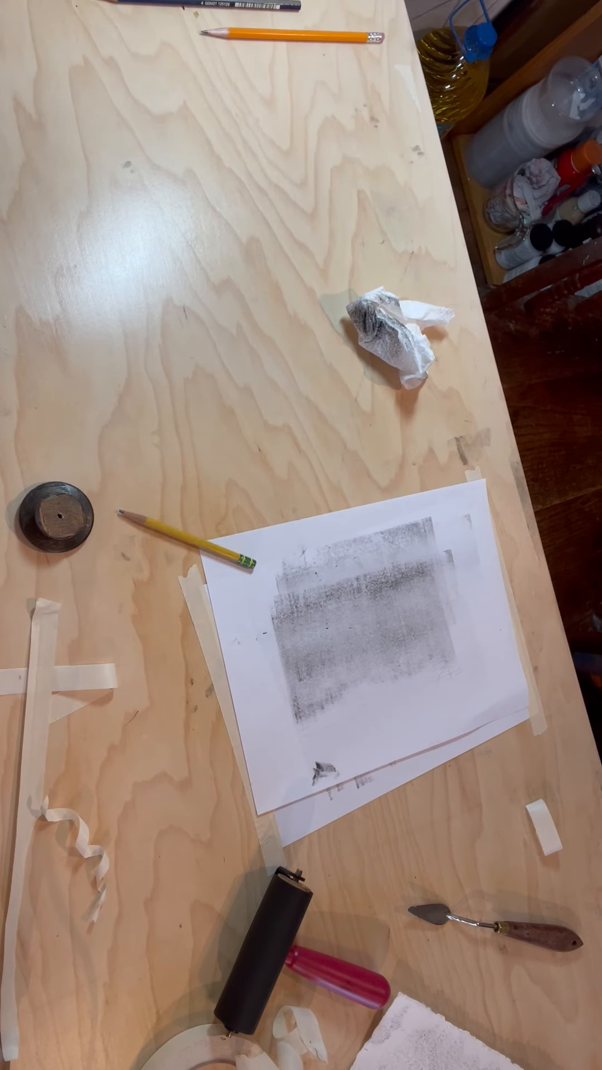